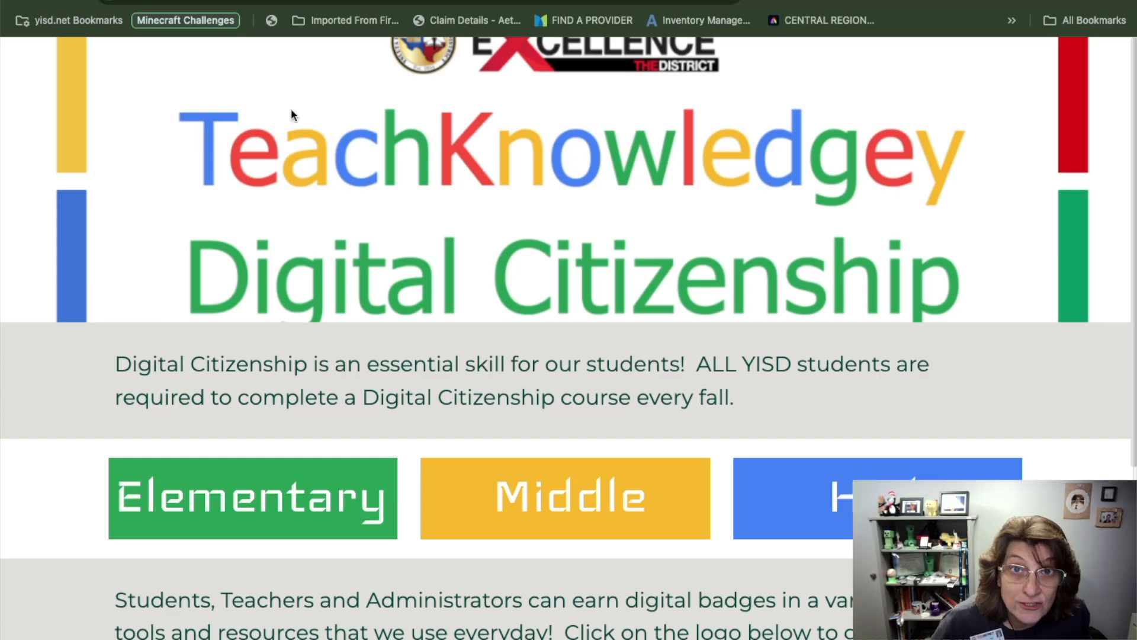
mouse_move(579, 324)
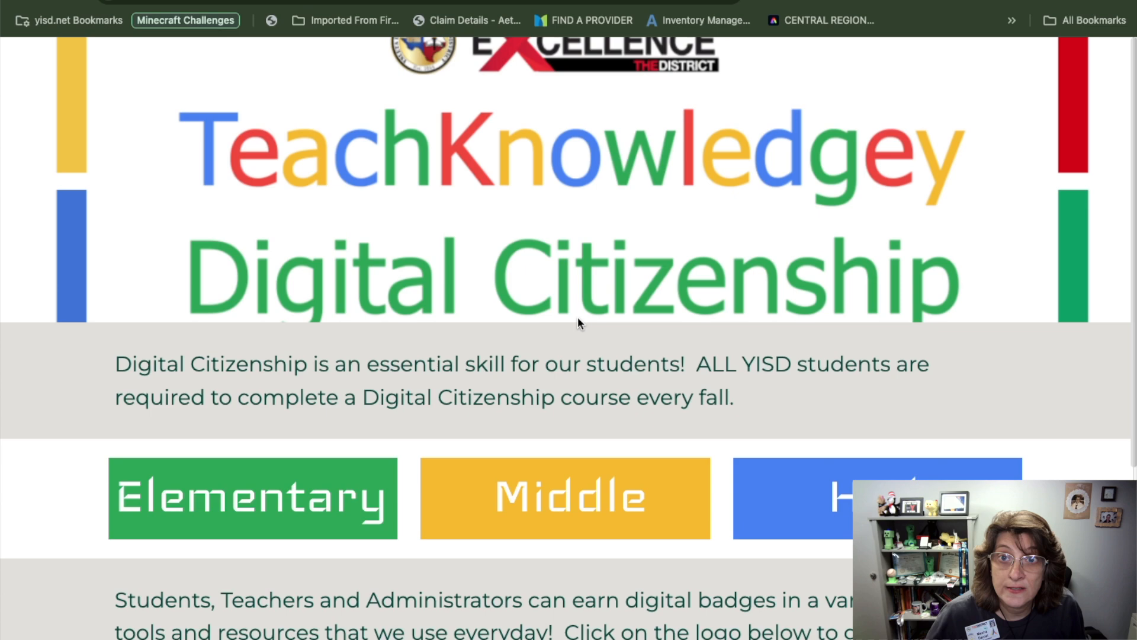
- Start a Window recording with System audio at Default quality, writing to disk and minimizing
scroll(down, 3)
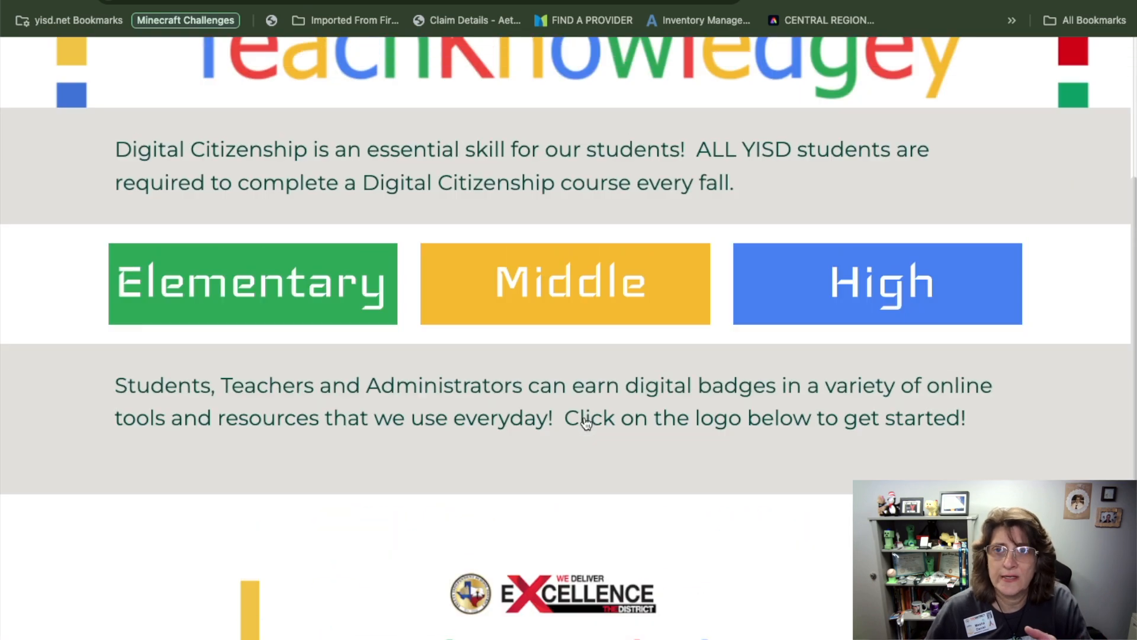
scroll(up, 3)
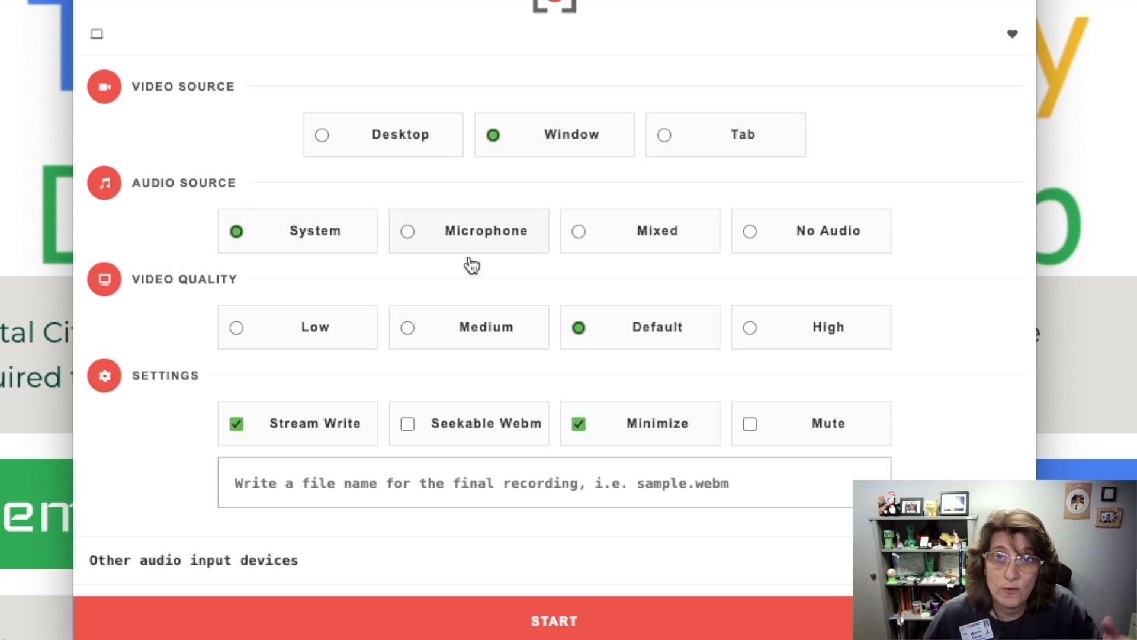
mouse_move(629, 332)
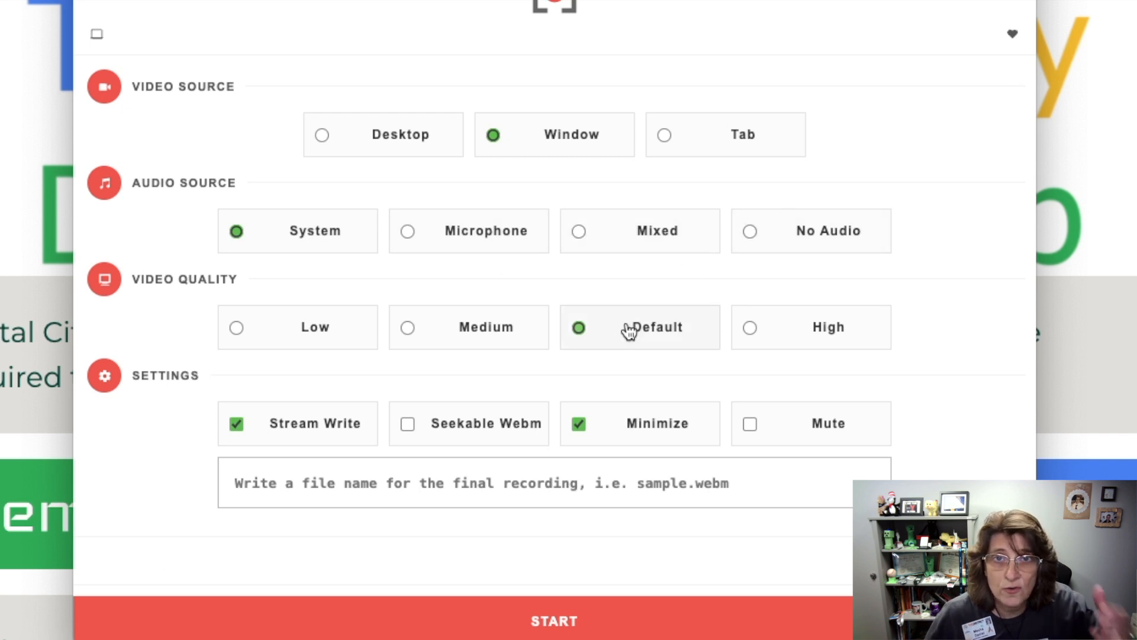
mouse_move(315, 423)
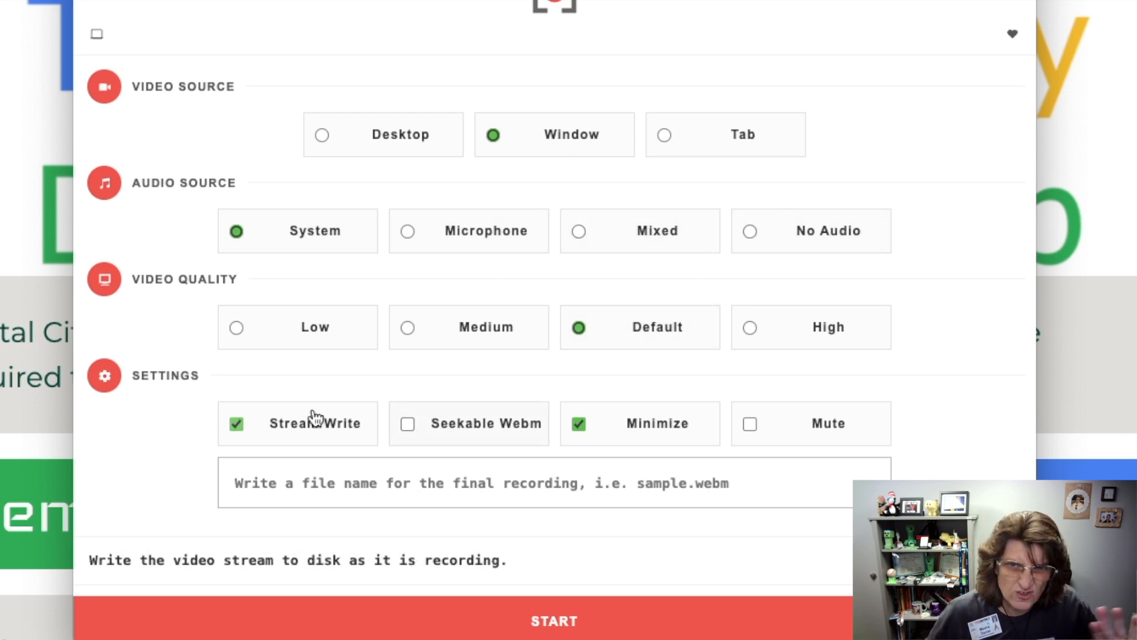
mouse_move(374, 462)
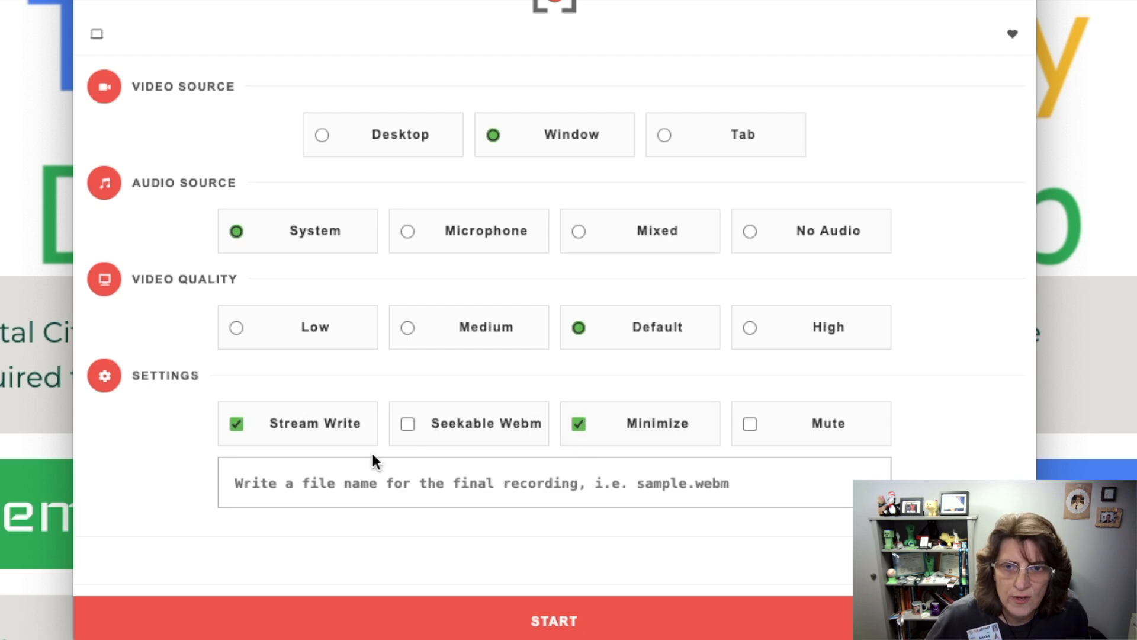
mouse_move(333, 630)
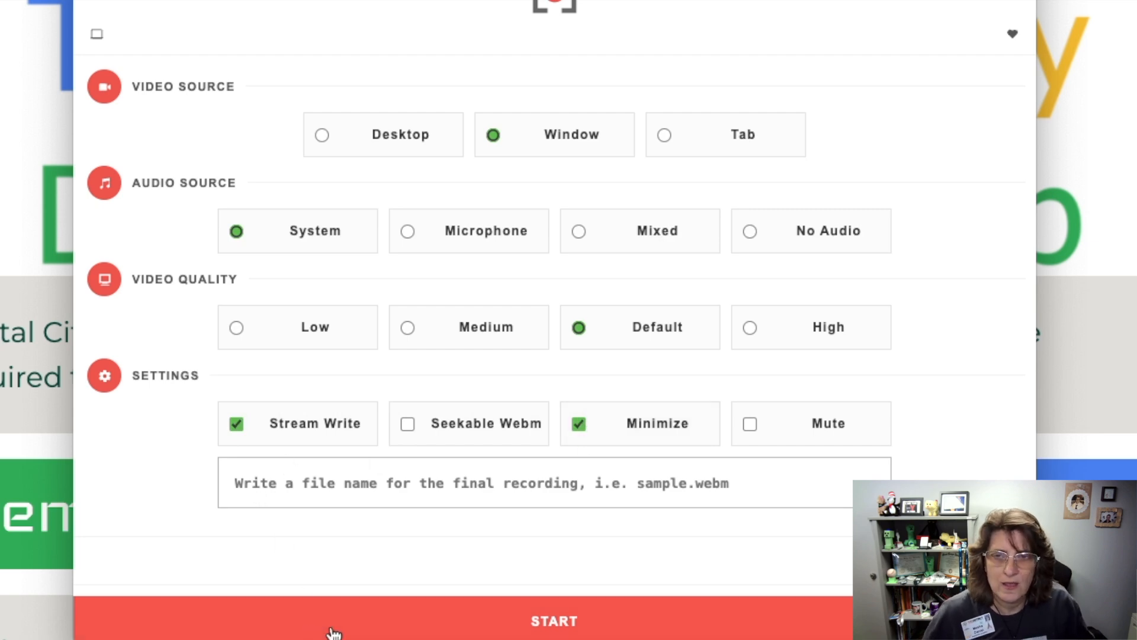
click(553, 620)
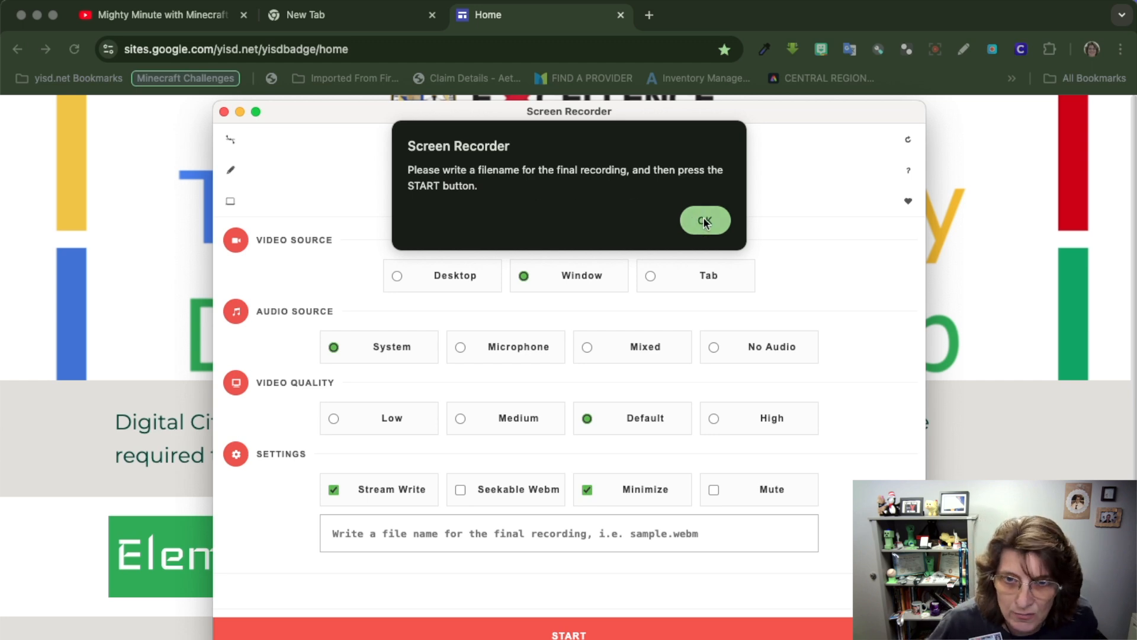
- Dismiss the missing-filename warning and save the recording as record.webm on the Desktop
click(704, 220)
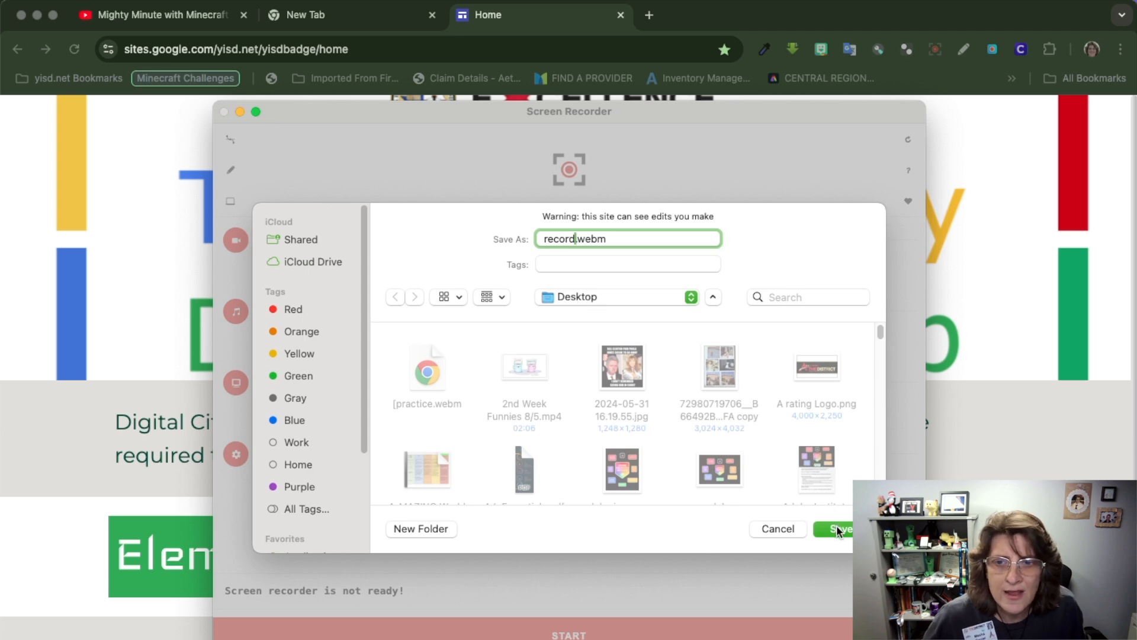
click(839, 528)
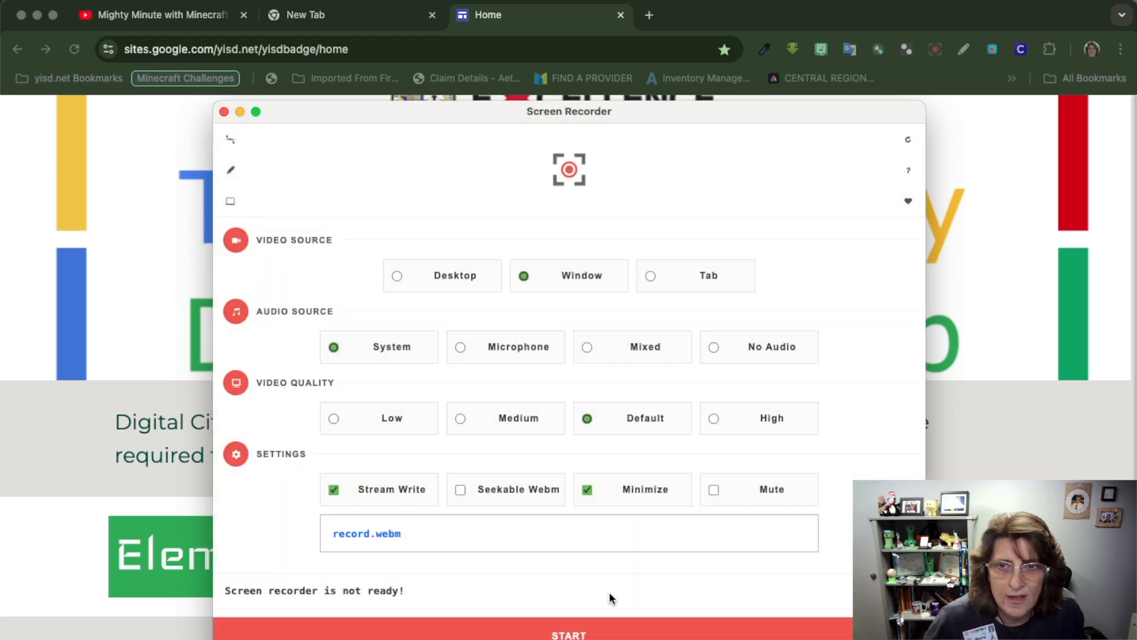
- Start recording and share the Digital Citizenship Home page window
click(568, 634)
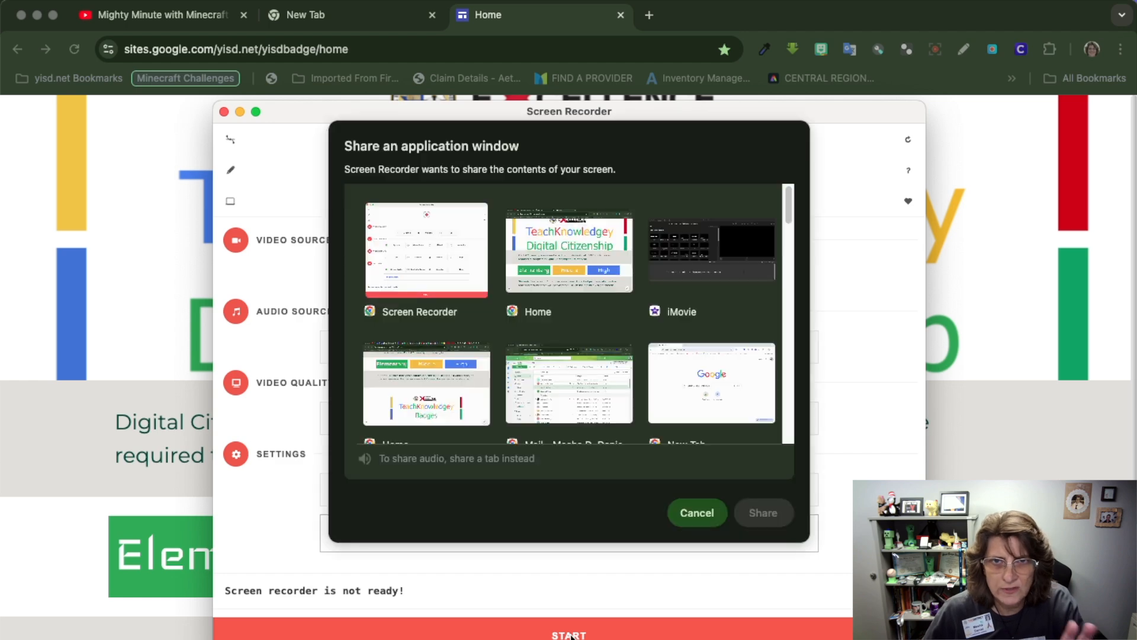
click(569, 250)
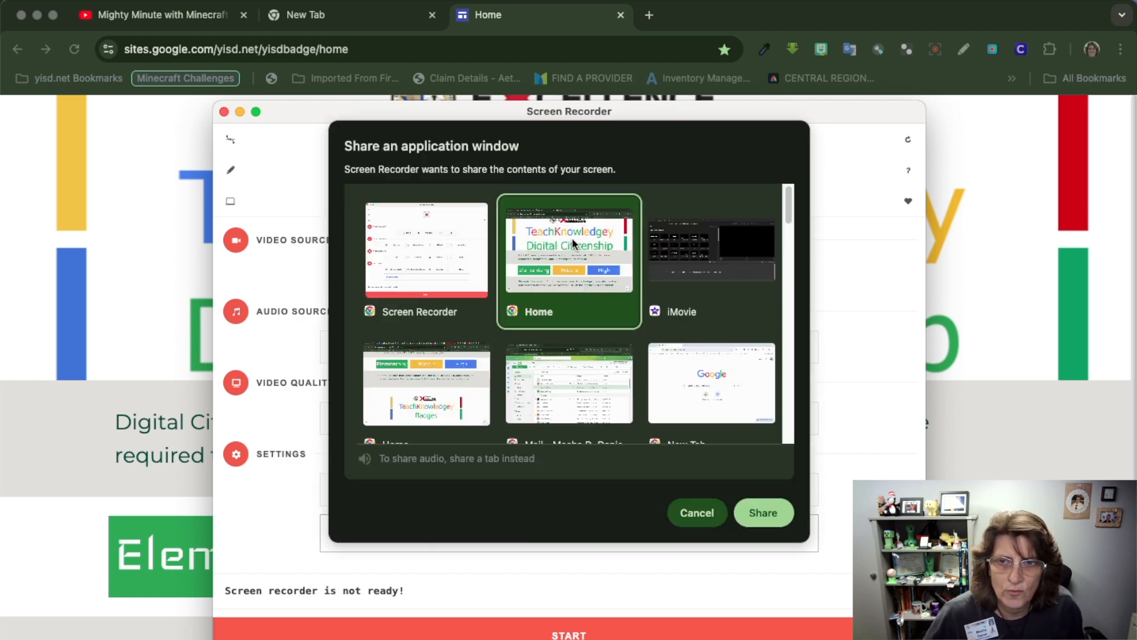
click(762, 511)
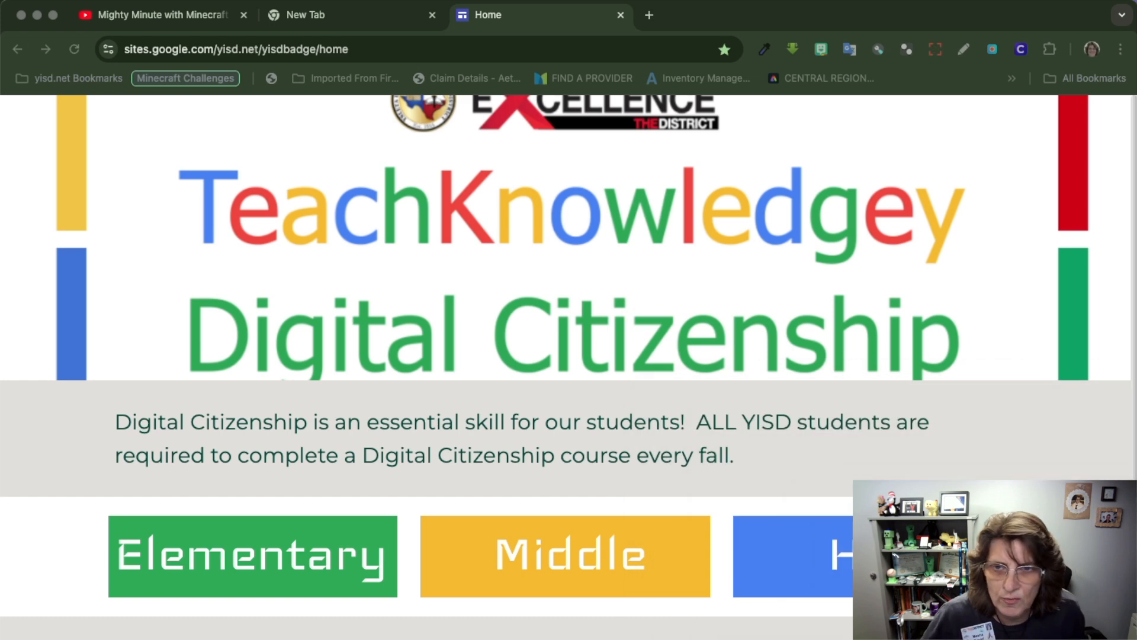
mouse_move(428, 465)
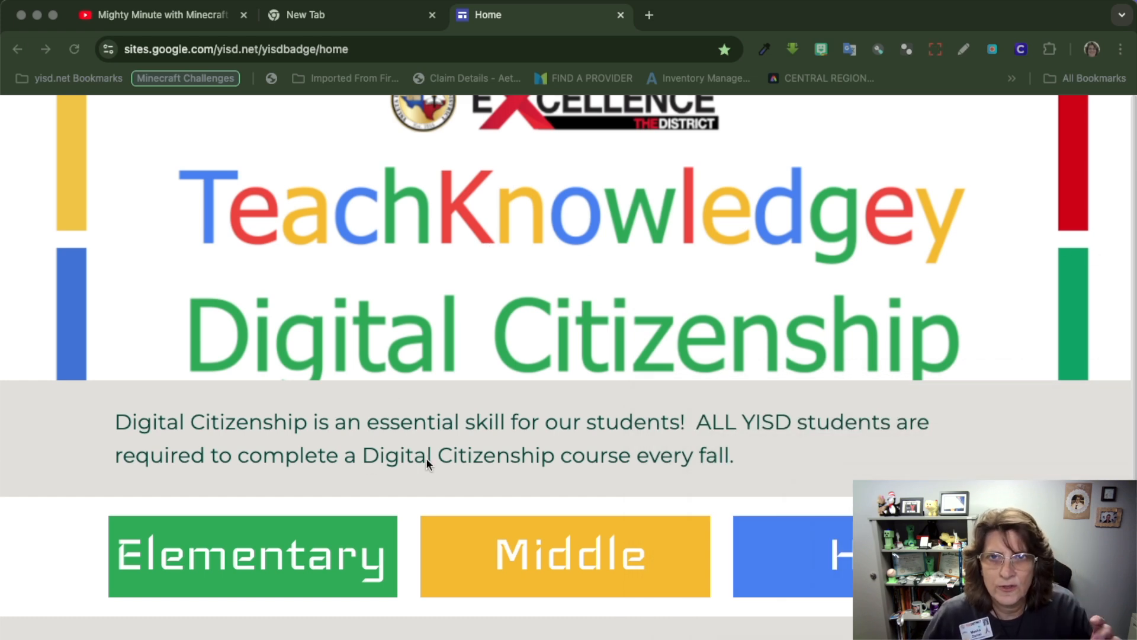
mouse_move(889, 116)
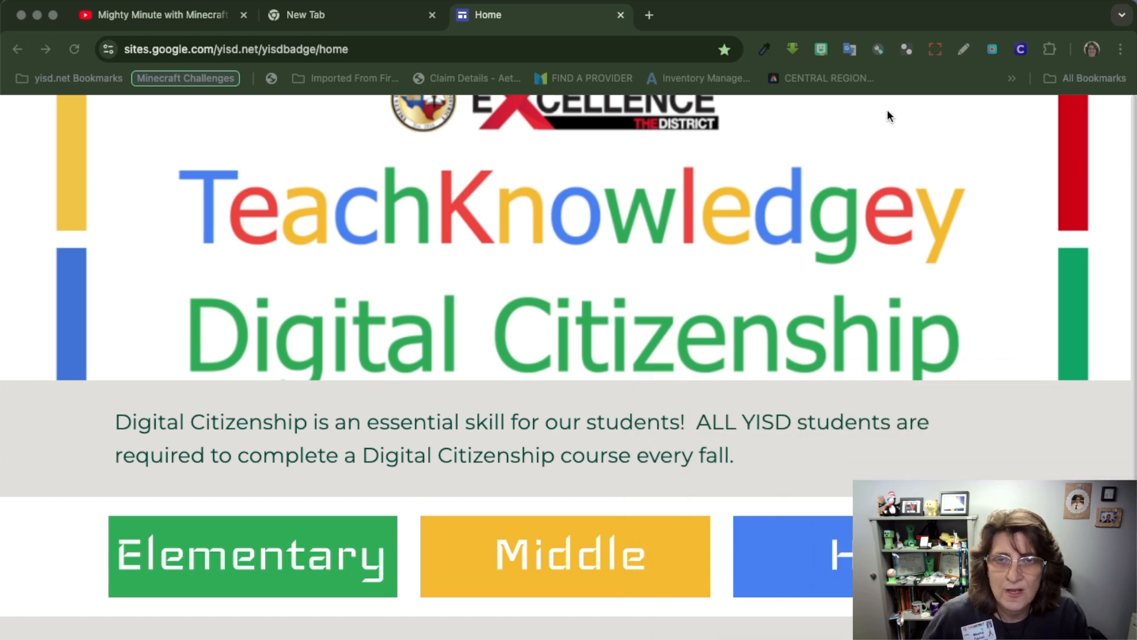
- Enable Draw on Page and draw green pen loops and a curved arrow over the page
click(963, 48)
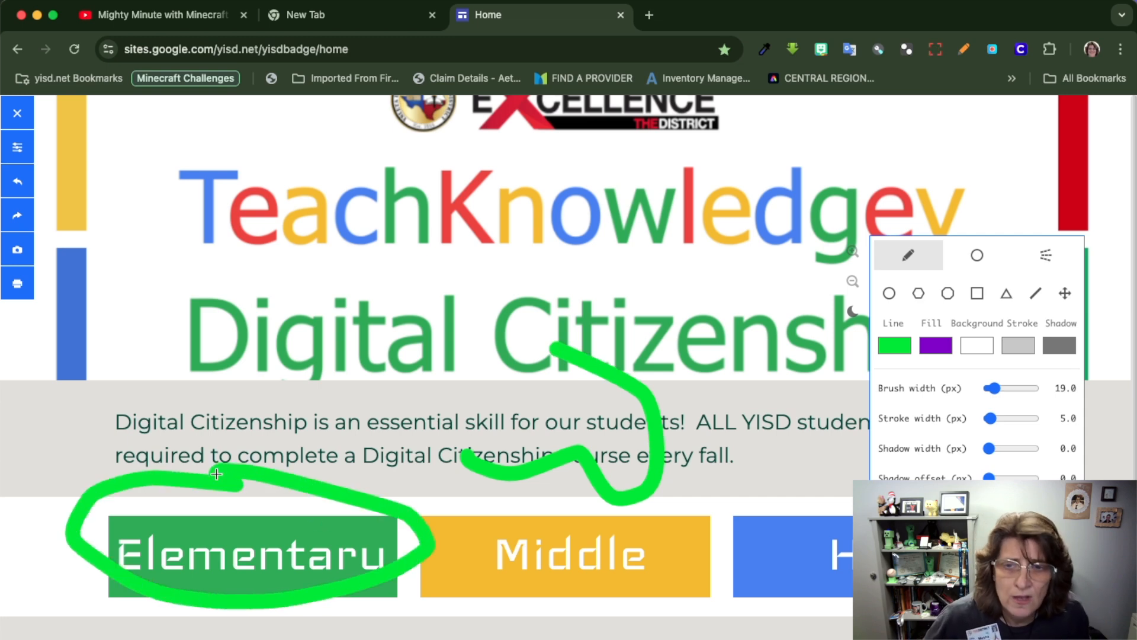
scroll(down, 3)
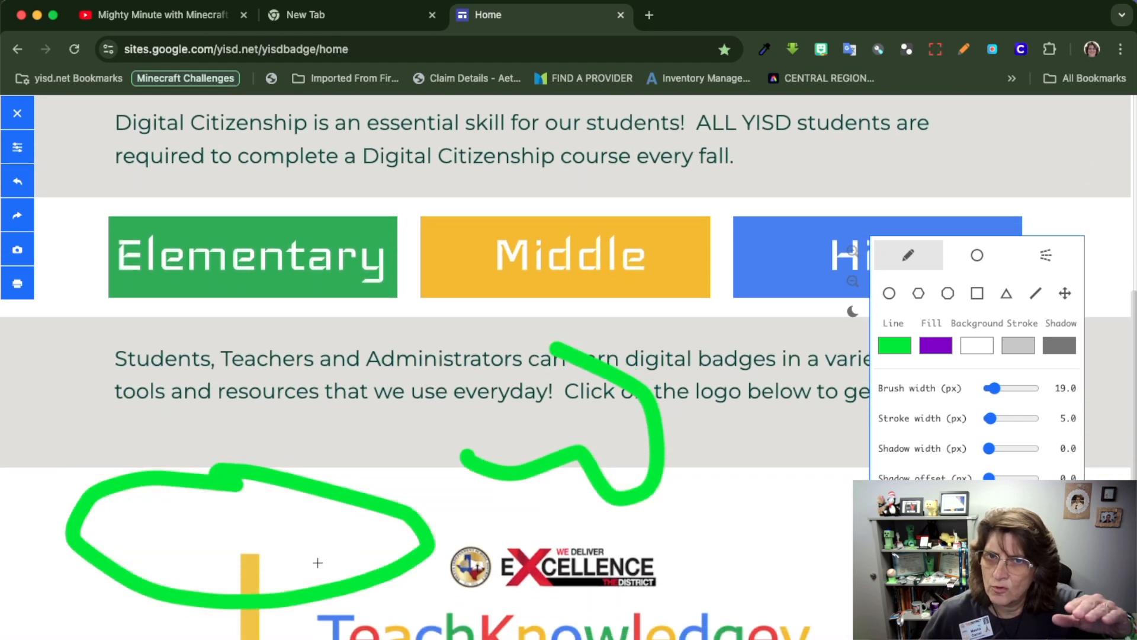
scroll(down, 3)
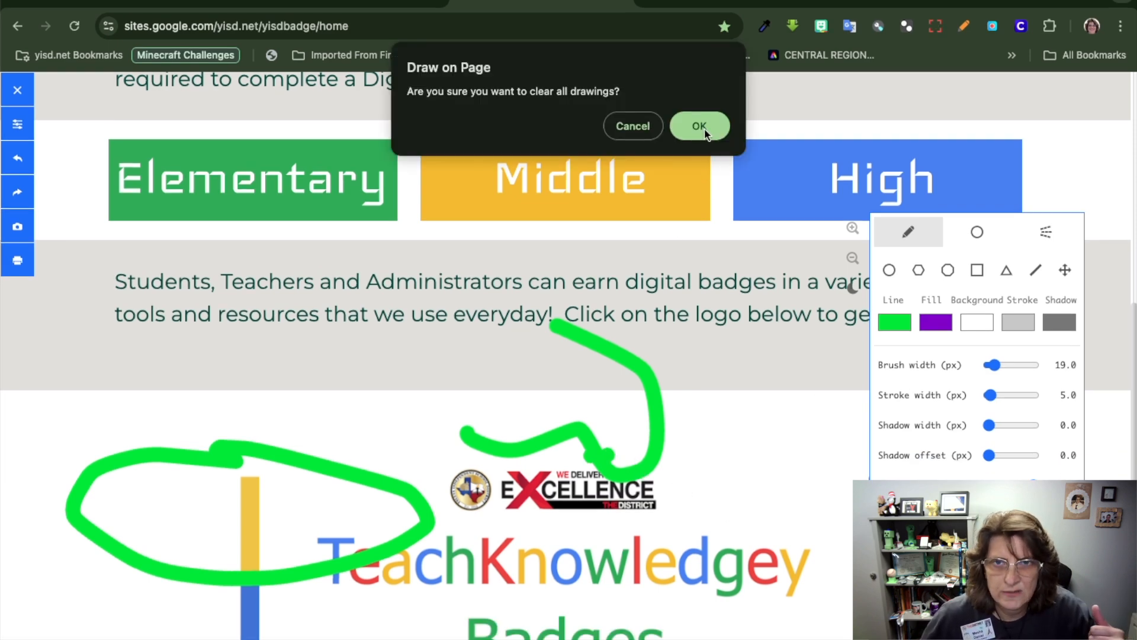
- Confirm clearing all green drawings from the Digital Citizenship page
click(698, 126)
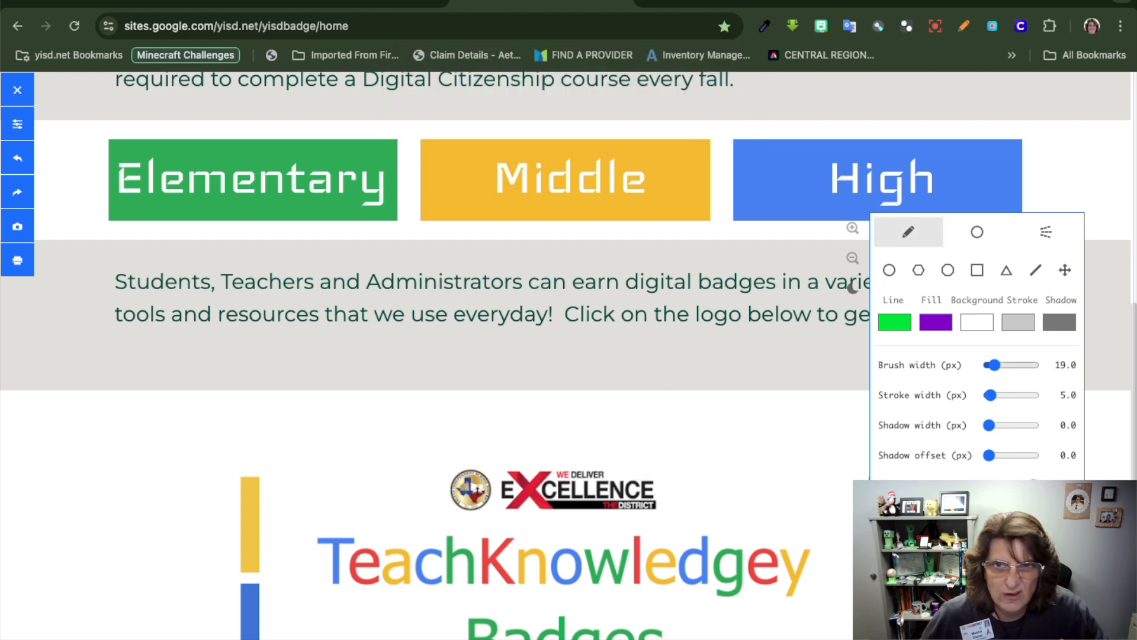
mouse_move(993, 318)
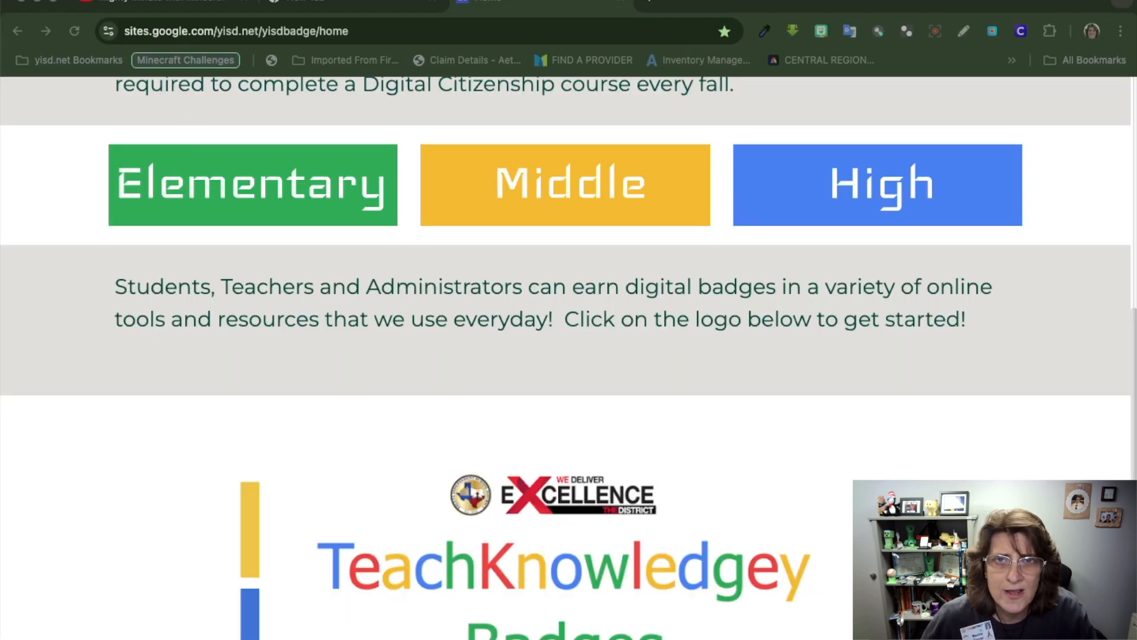
mouse_move(888, 414)
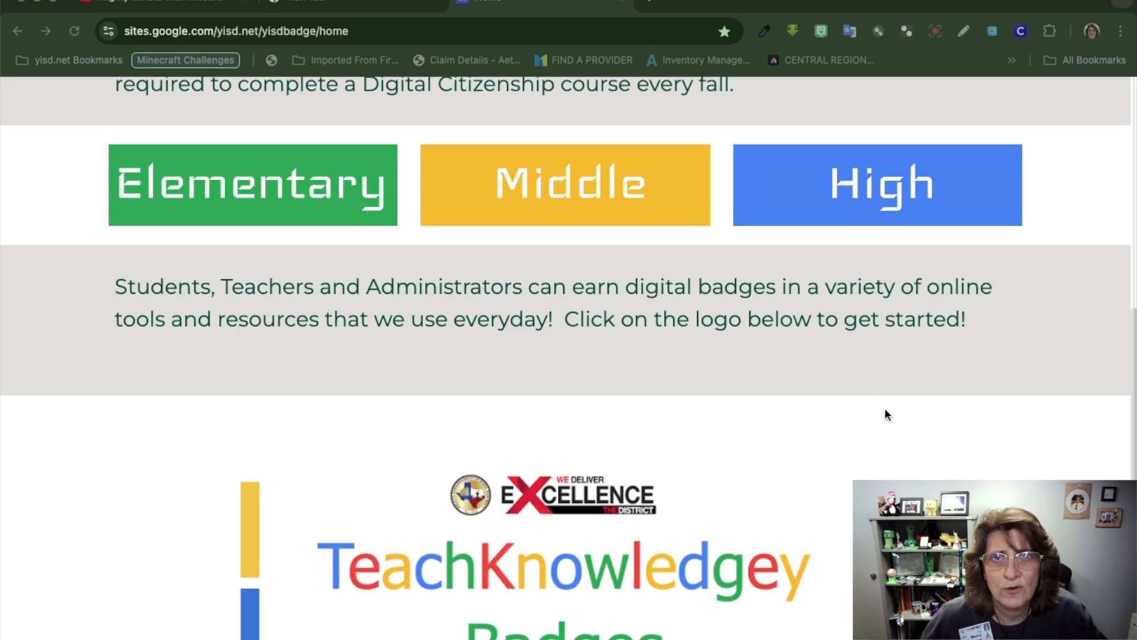